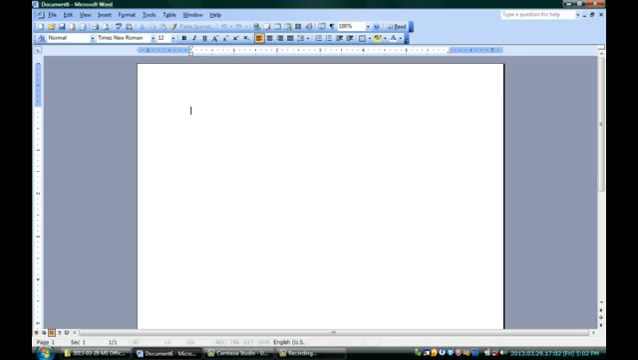
Type 'DANGER:' on the first line and 'SUPERNOVA!' on the line below.
text(DANGER:)
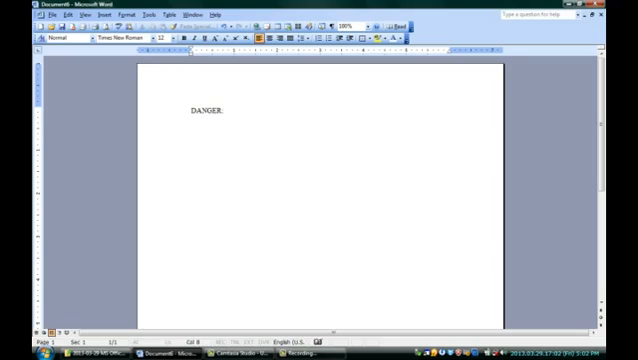
text(SUPERNOV)
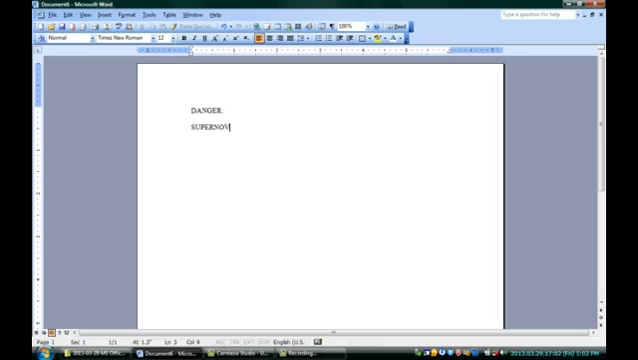
text(A)
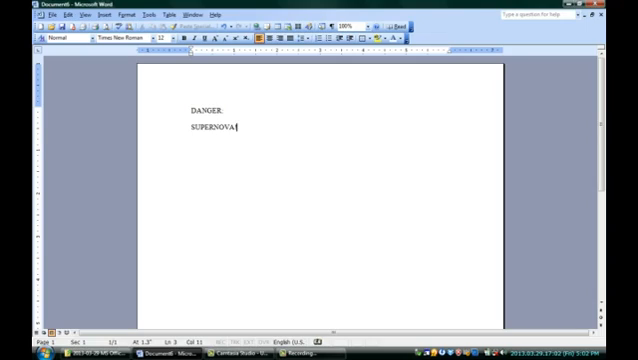
mouse_move(333, 152)
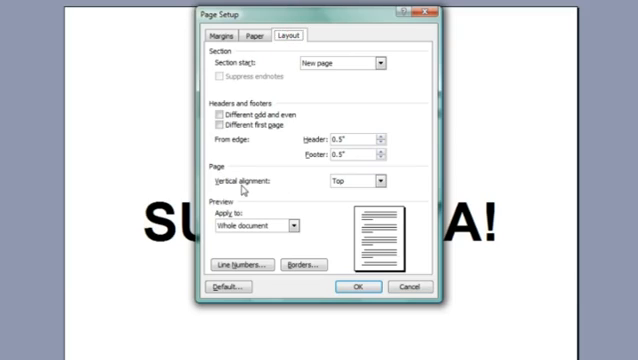
mouse_move(360, 185)
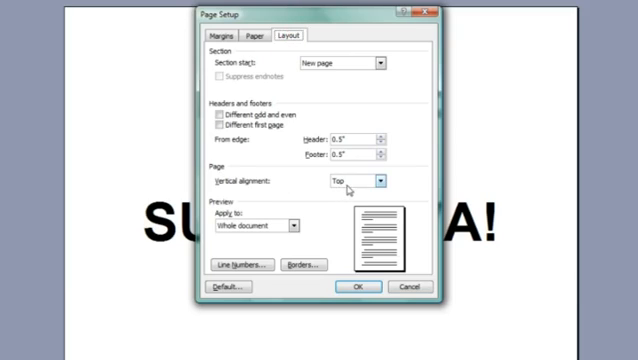
Set the page's vertical alignment to Center in Page Setup.
click(388, 180)
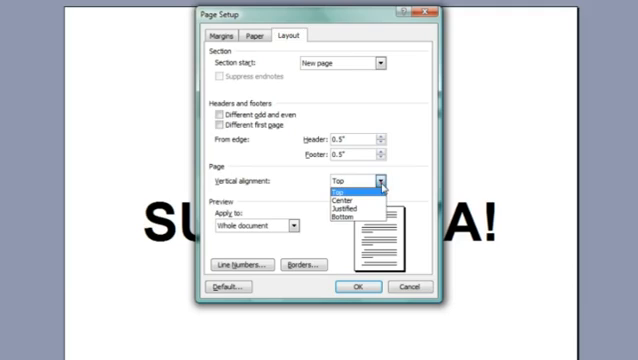
click(338, 201)
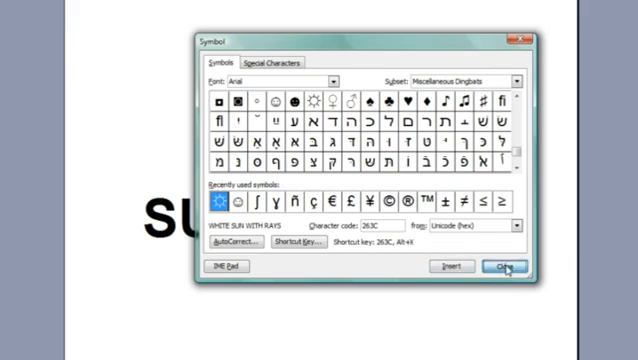
Finish inserting the WHITE SUN WITH RAYS symbol and close the Symbol dialog.
click(502, 266)
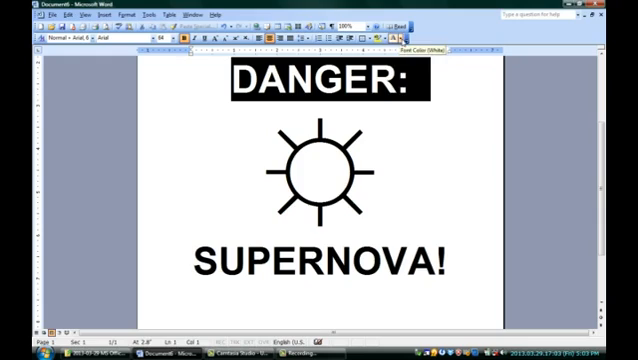
Apply cyan font color to DANGER: from the Formatting toolbar.
click(411, 28)
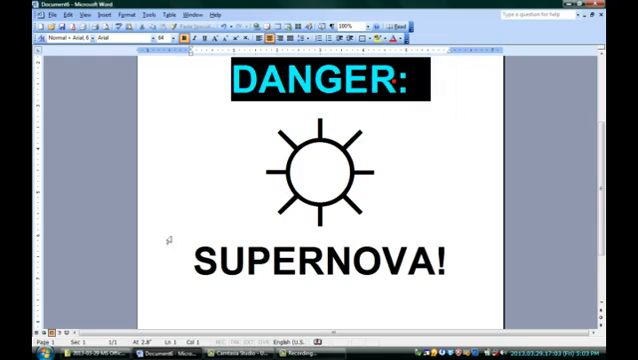